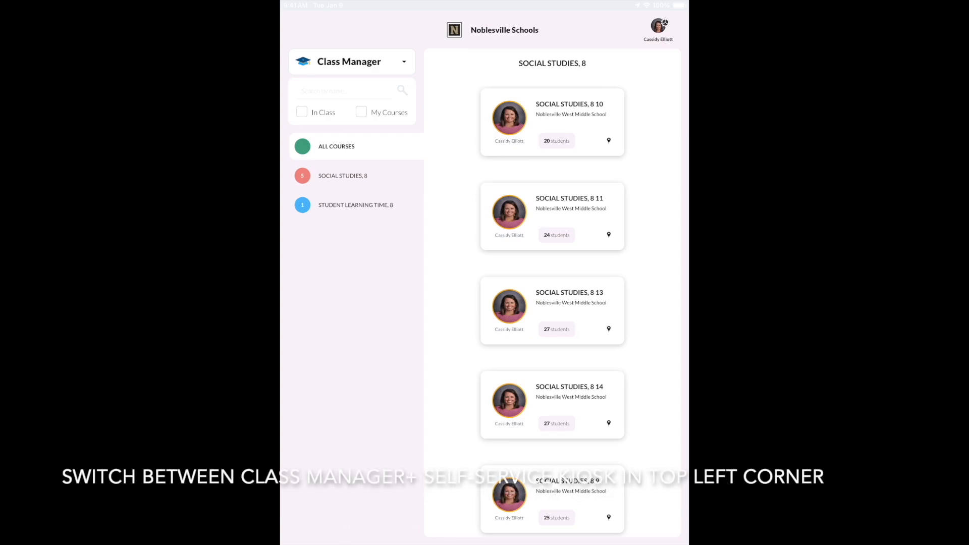
# Step: Switch the management mode to Self-Service, view its app catalog, then return to Class Manager
pyautogui.click(351, 61)
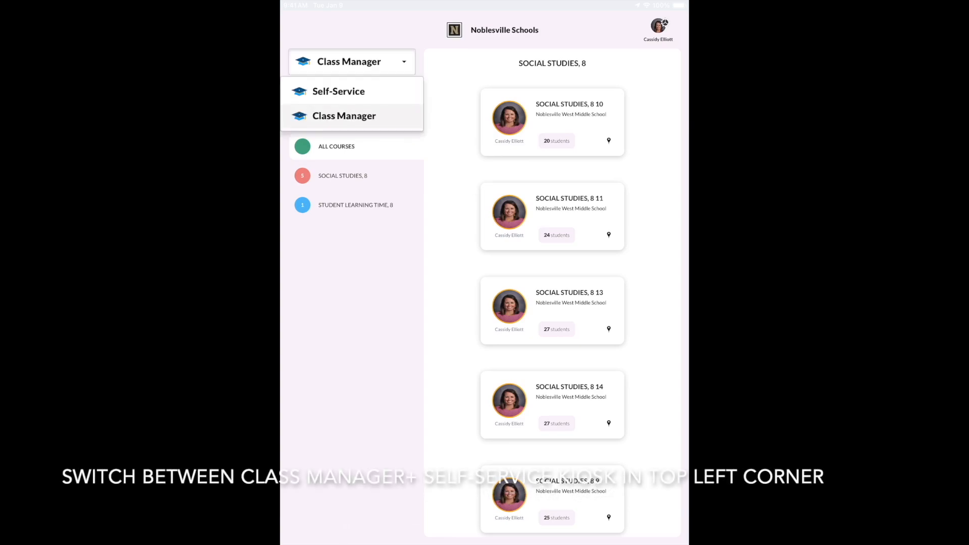
pyautogui.click(340, 91)
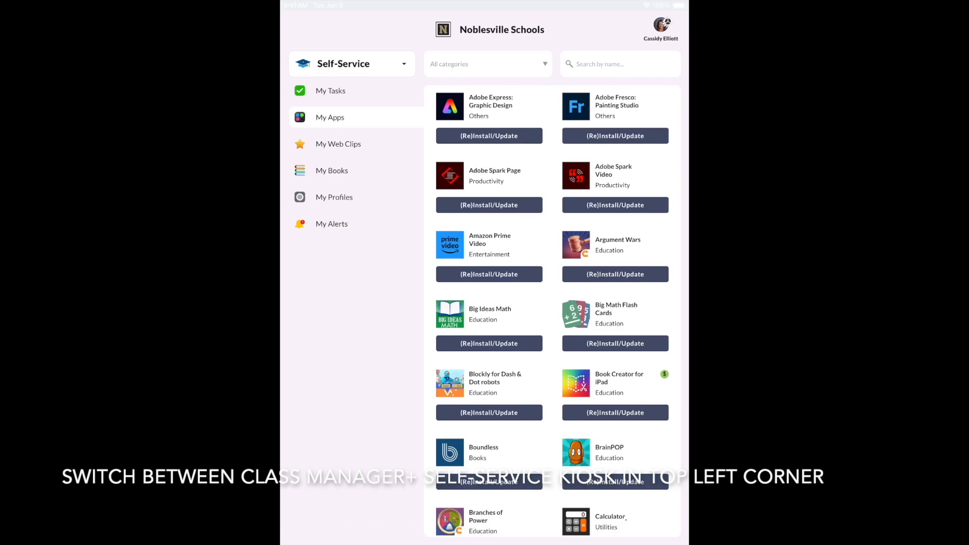
pyautogui.click(351, 64)
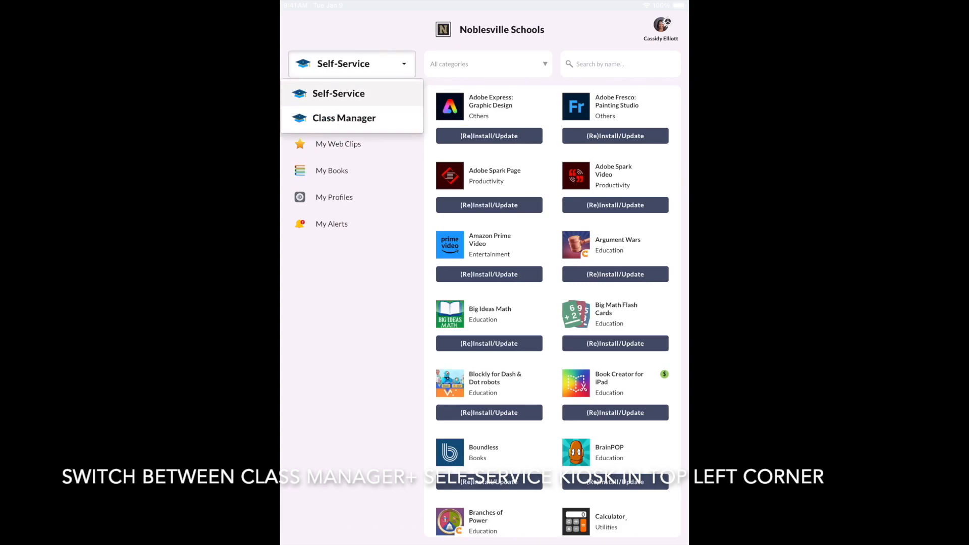
pyautogui.click(343, 118)
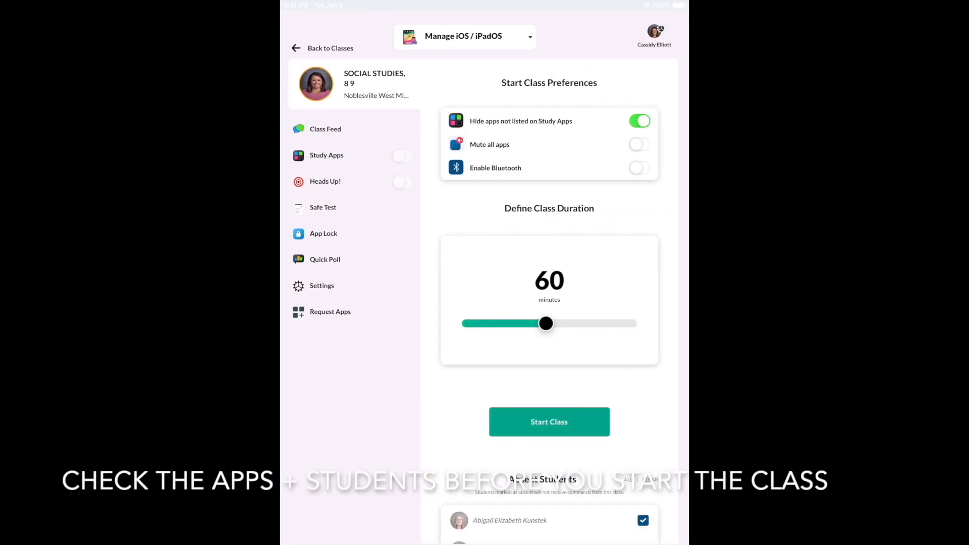
# Step: Turn off 'Hide apps not listed on Study Apps' and mark ALL students of Social Studies 8 absent
pyautogui.click(639, 120)
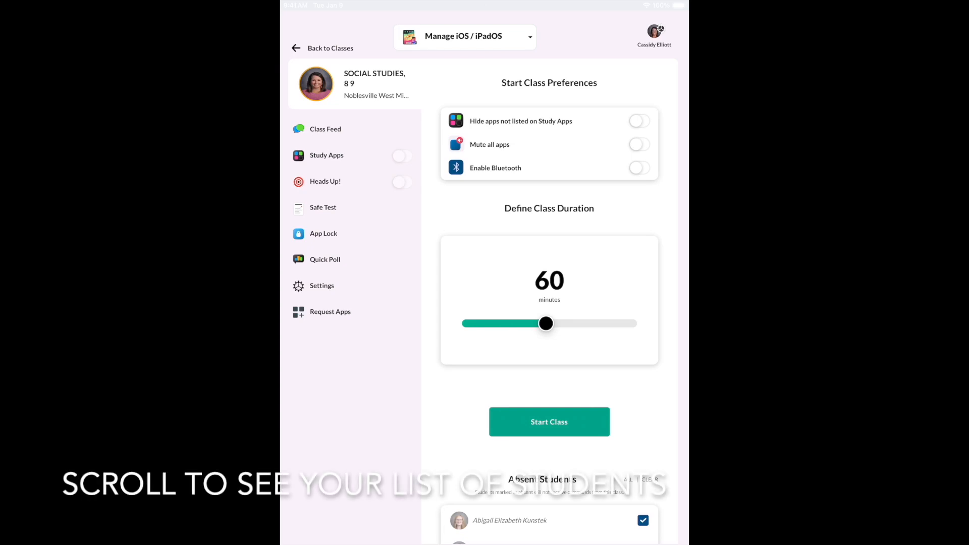
pyautogui.scroll(-3)
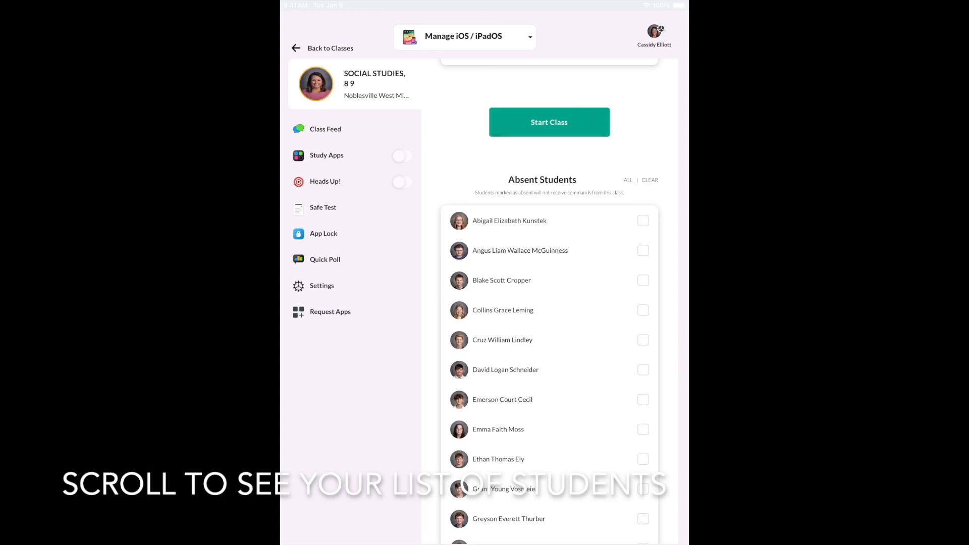
pyautogui.click(628, 179)
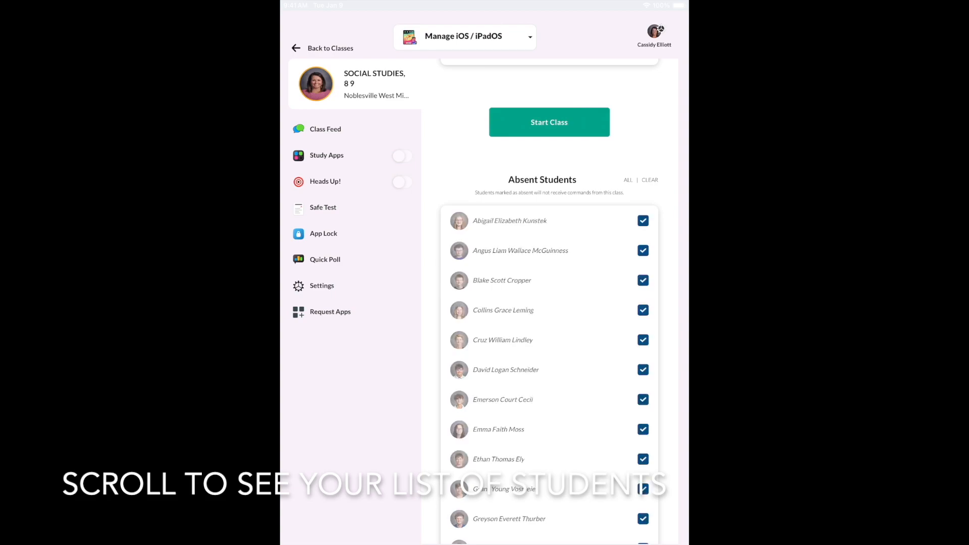
pyautogui.click(643, 399)
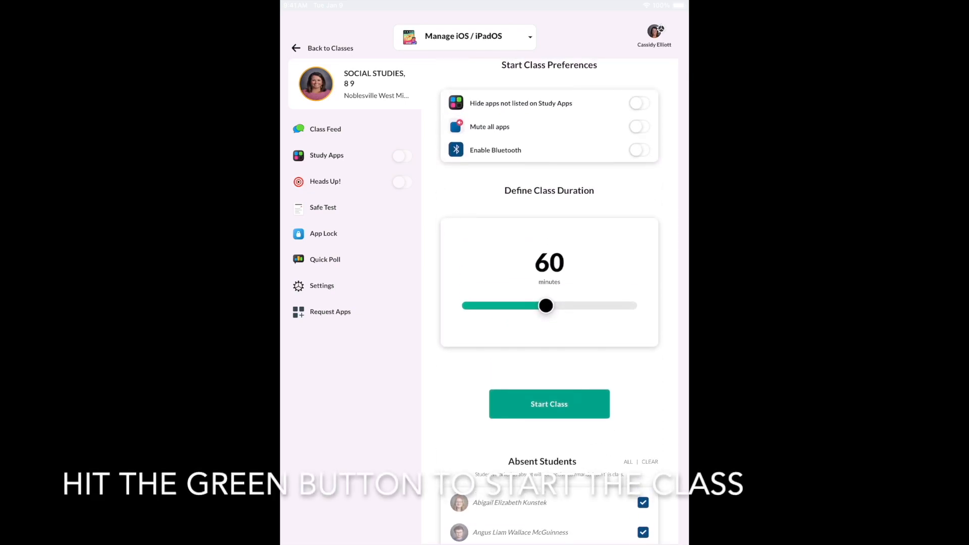
# Step: Start the Social Studies 8 class session and bring up the app picker listing native apps
pyautogui.click(548, 404)
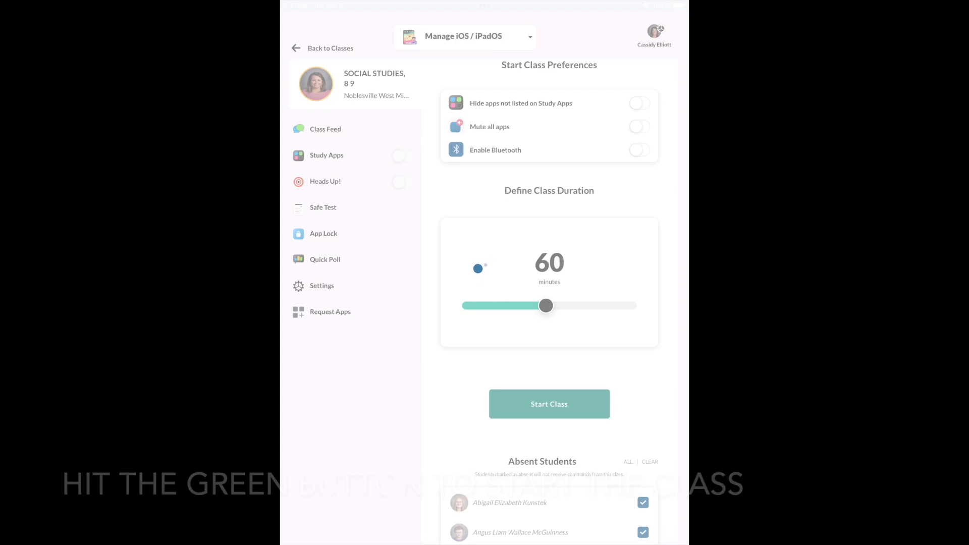
pyautogui.click(548, 404)
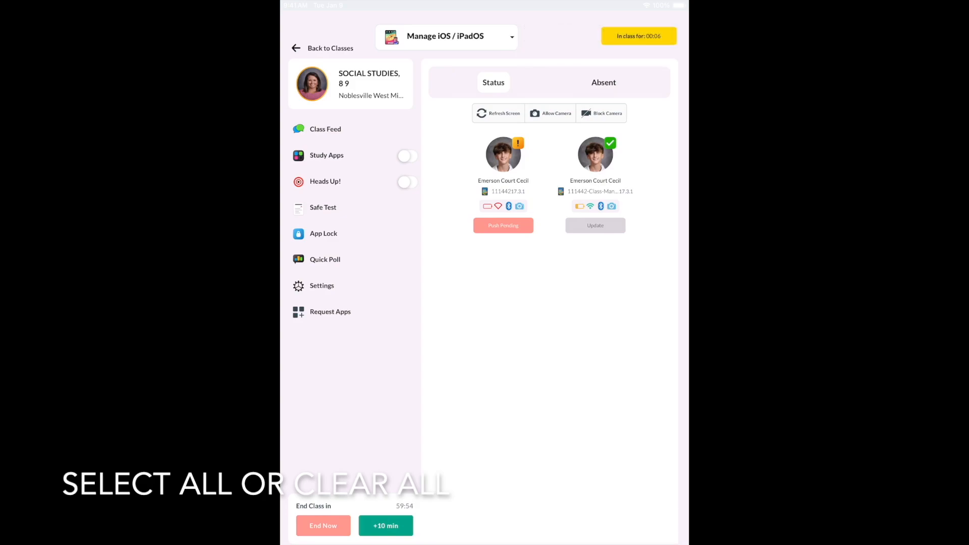
pyautogui.click(604, 81)
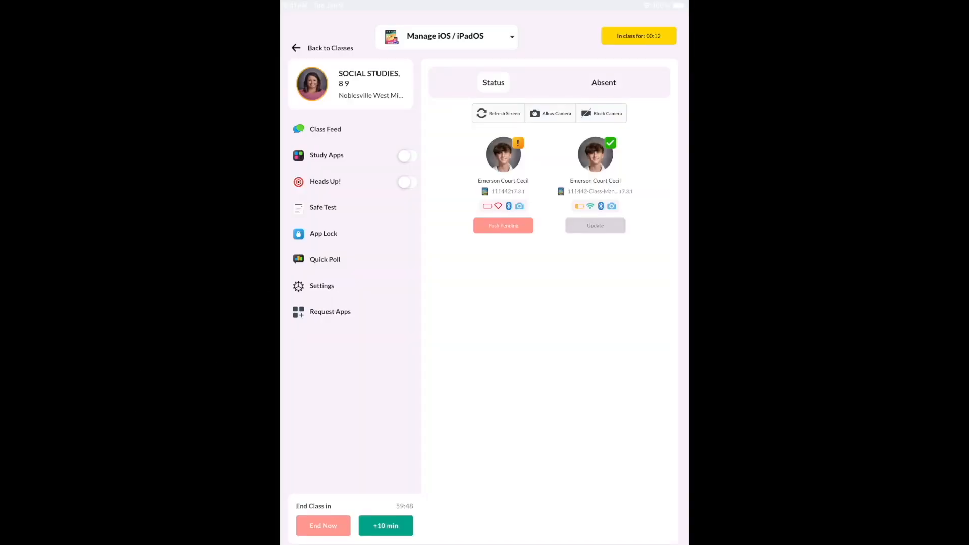
pyautogui.click(326, 155)
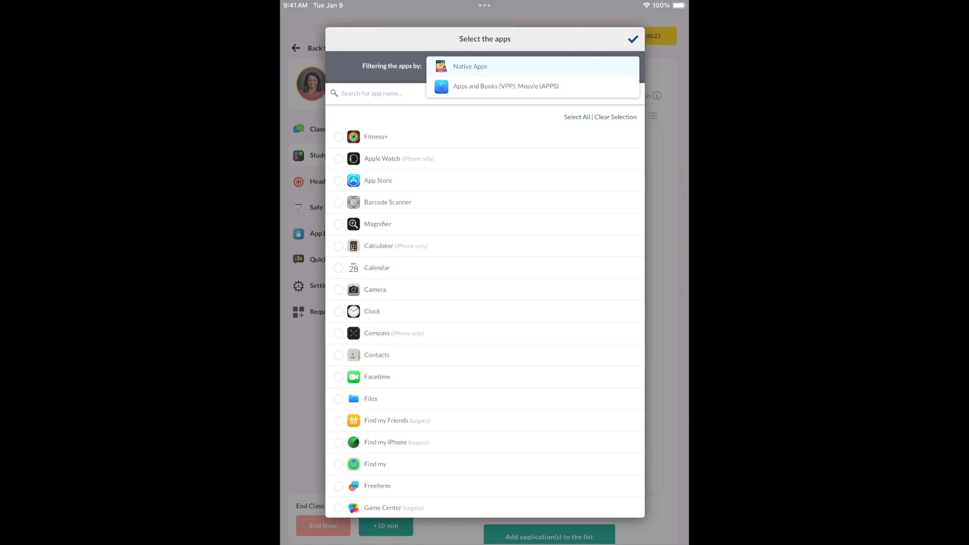
# Step: Search the Apps and Books (VPP) catalog for 'ck' and add CK-Auth to Study Apps
pyautogui.click(504, 86)
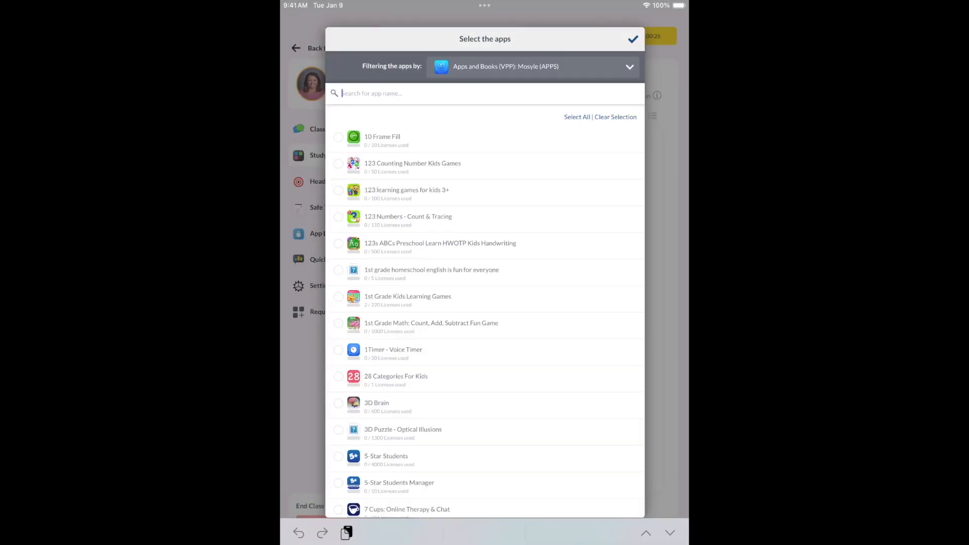
pyautogui.write('c')
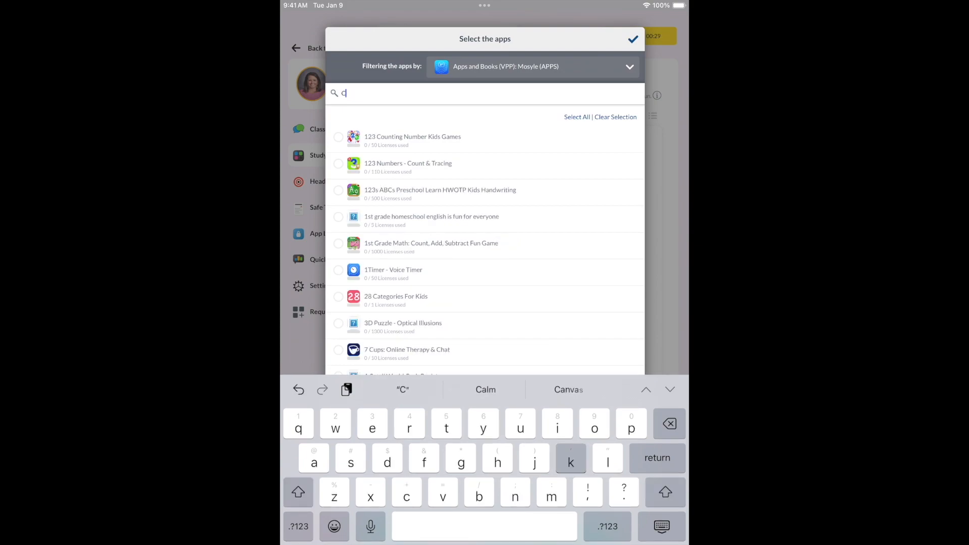
pyautogui.write('k')
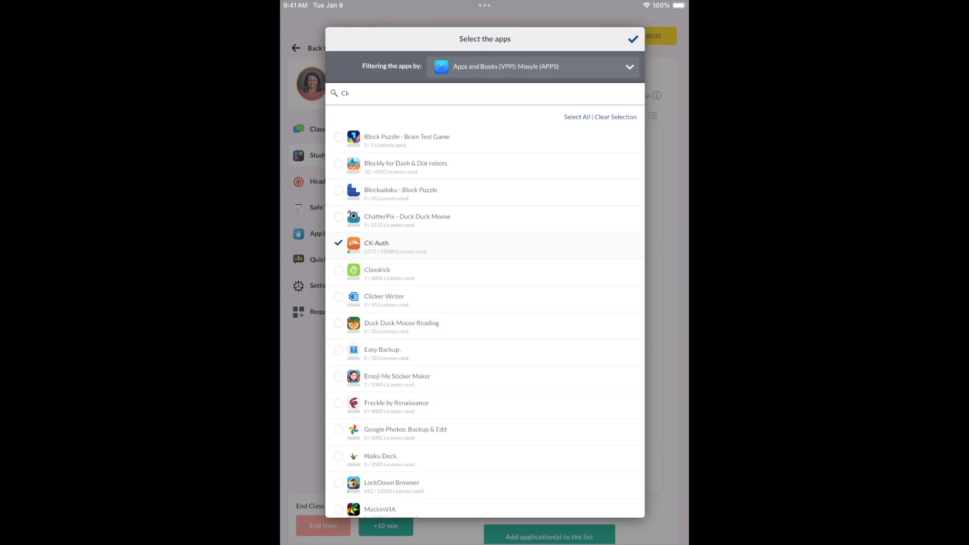
pyautogui.click(632, 39)
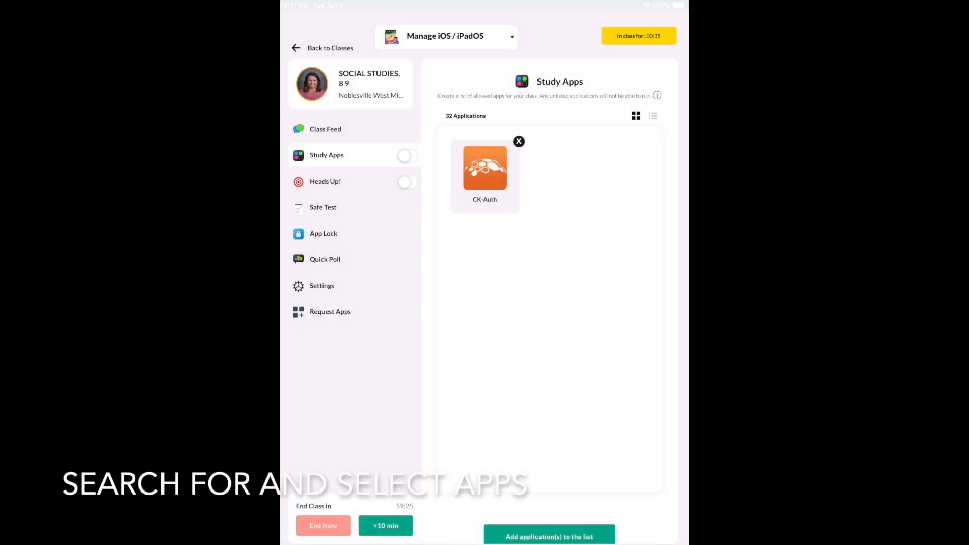
# Step: Tick Safari in the Native Apps list and bring up the app source filter choices
pyautogui.click(548, 536)
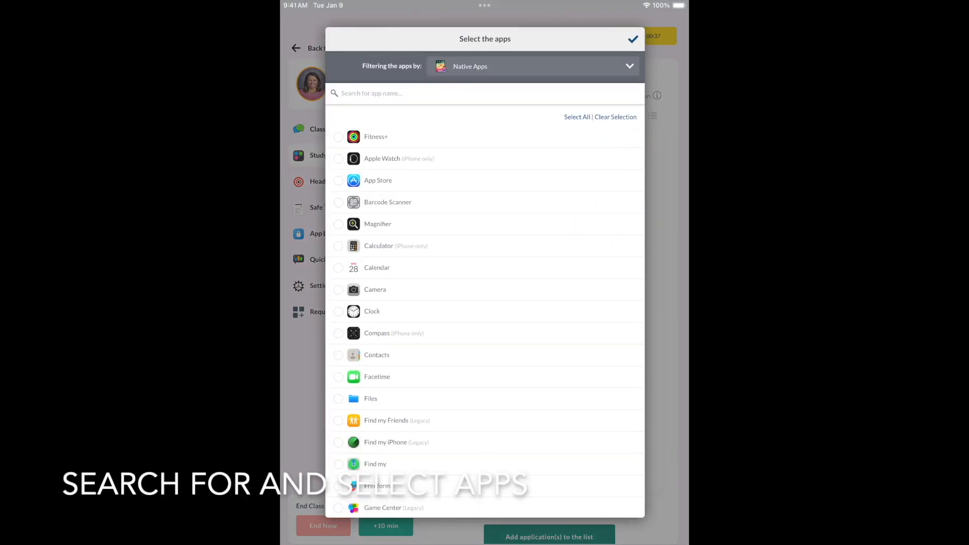
pyautogui.scroll(-3)
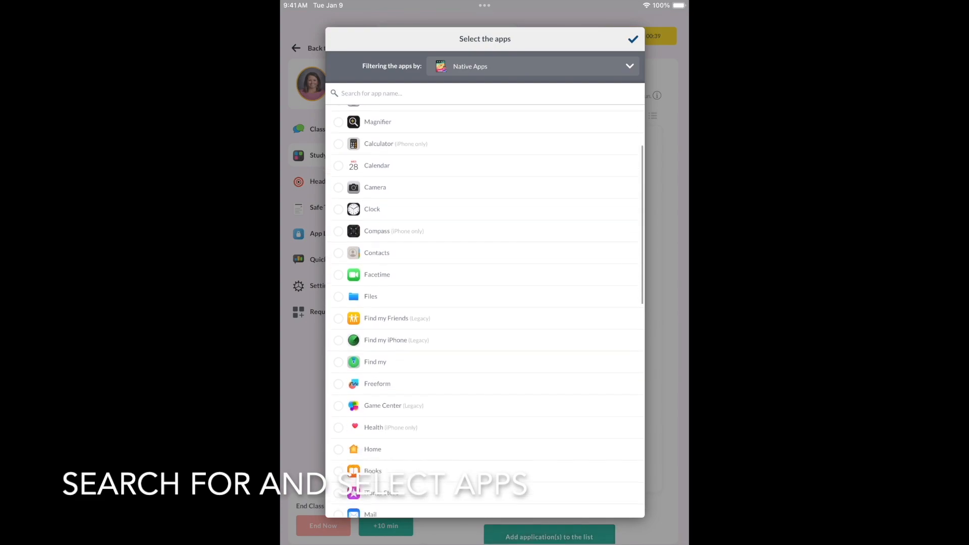
pyautogui.scroll(-3)
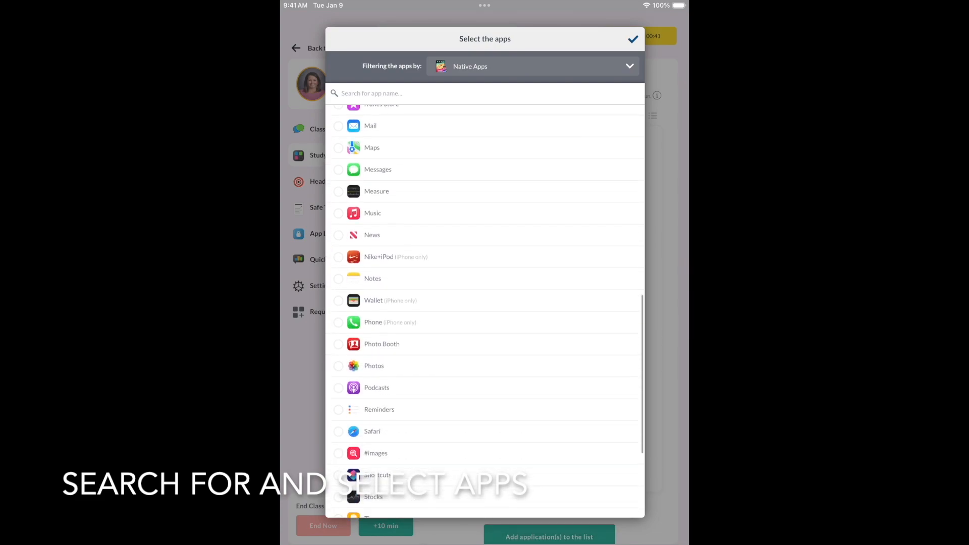
pyautogui.click(338, 431)
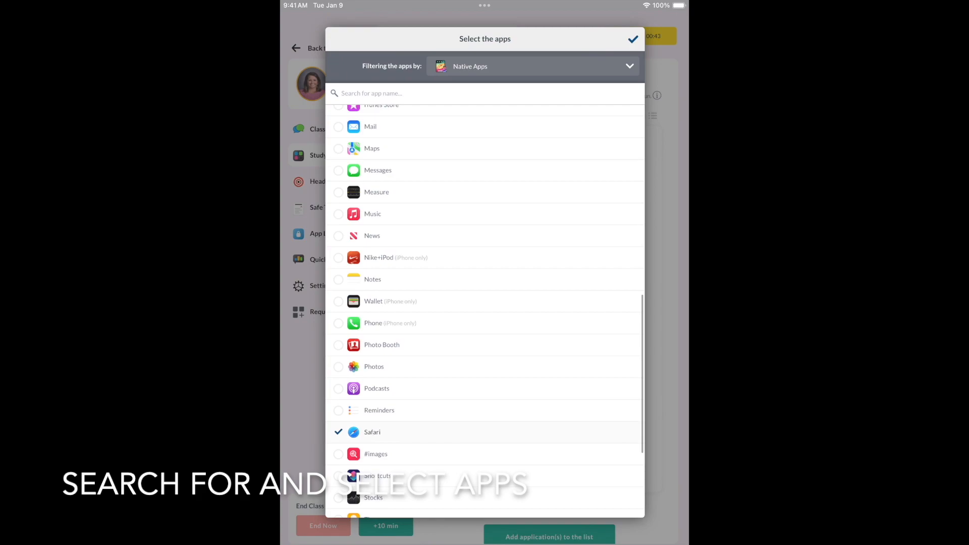
pyautogui.click(631, 40)
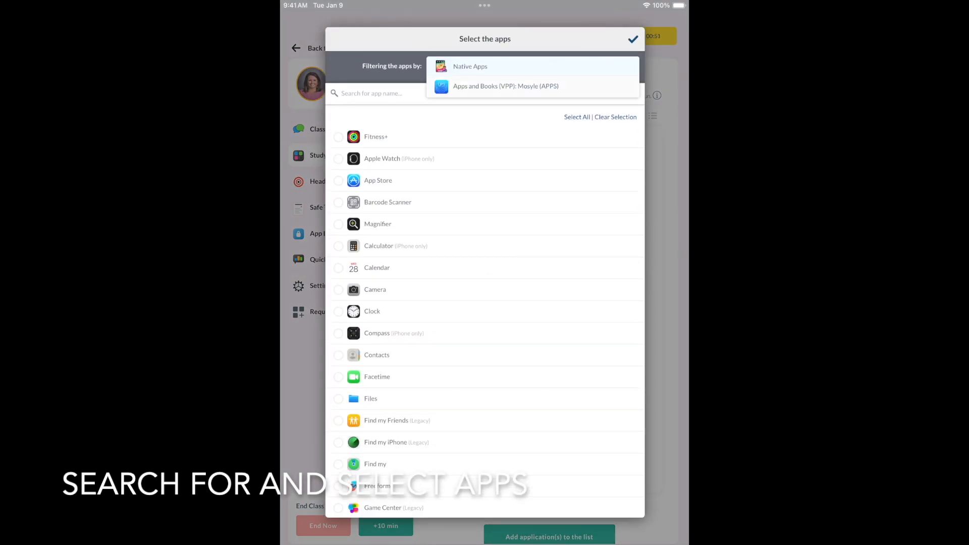
# Step: Search the Apps and Books (VPP) catalog for 'Canvas' and add Canvas Student to Study Apps
pyautogui.click(504, 85)
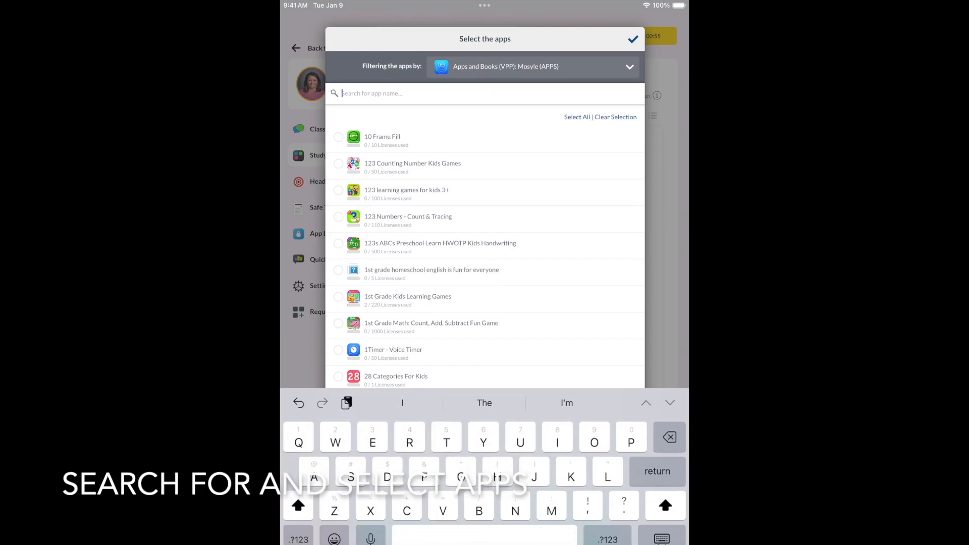
pyautogui.write('Can')
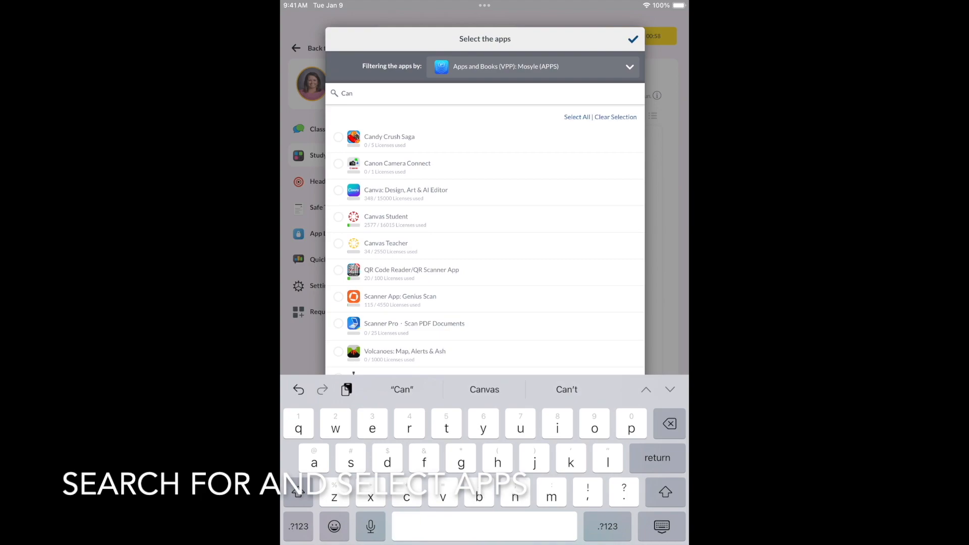
pyautogui.write('vas')
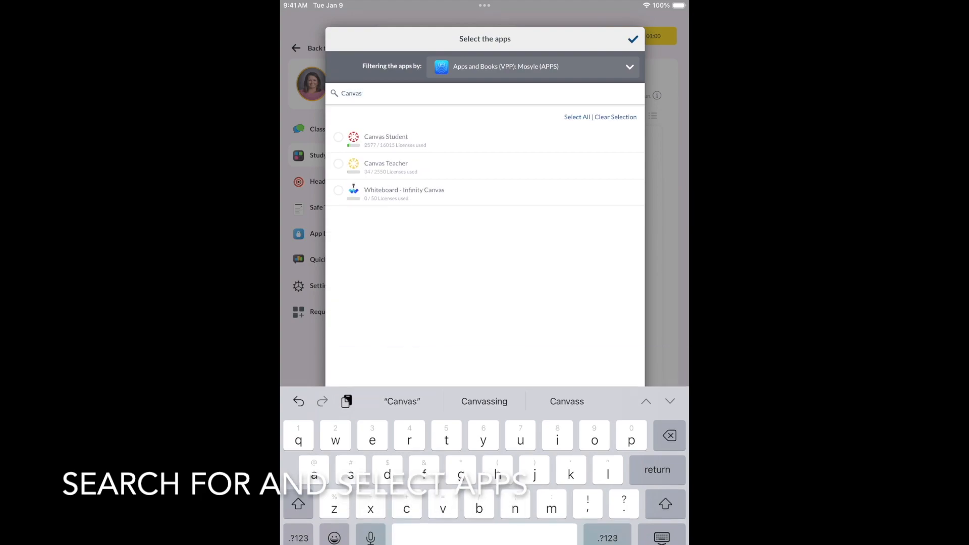
pyautogui.click(632, 39)
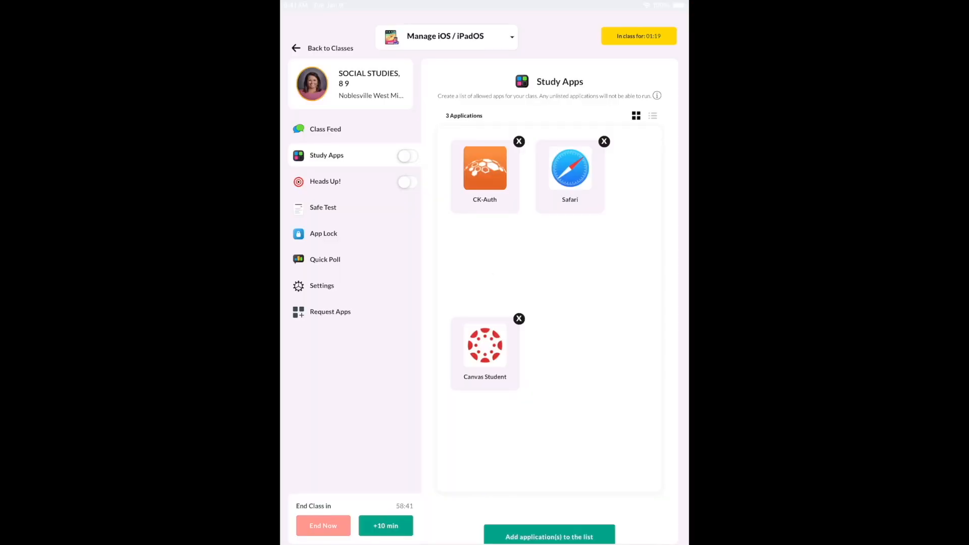
# Step: Toggle the Study Apps limit on, off and on again, then start adding more applications
pyautogui.click(407, 155)
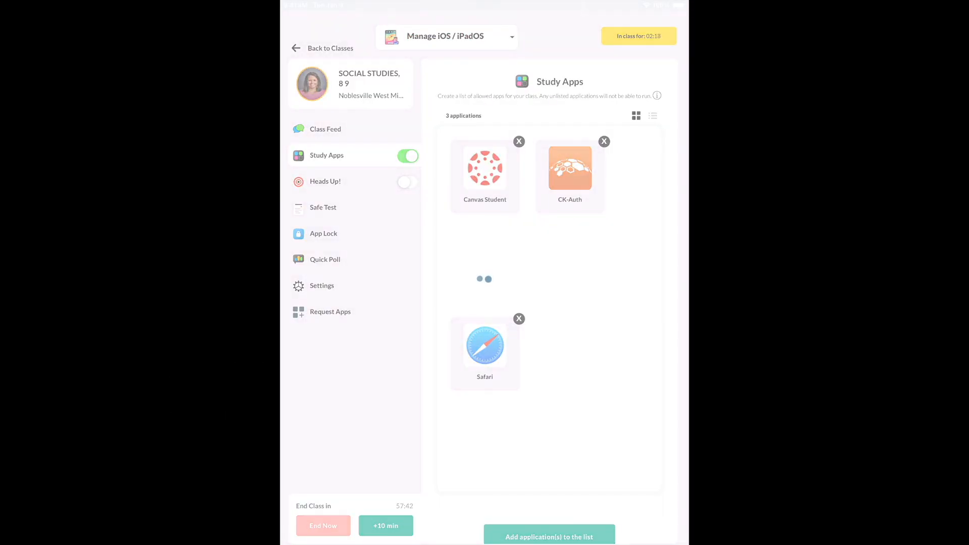
pyautogui.click(407, 155)
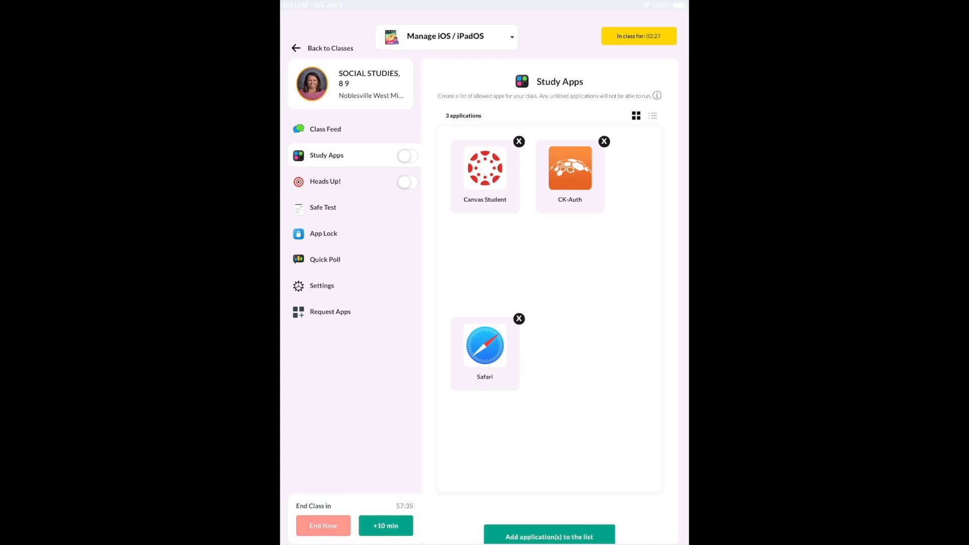
pyautogui.click(407, 155)
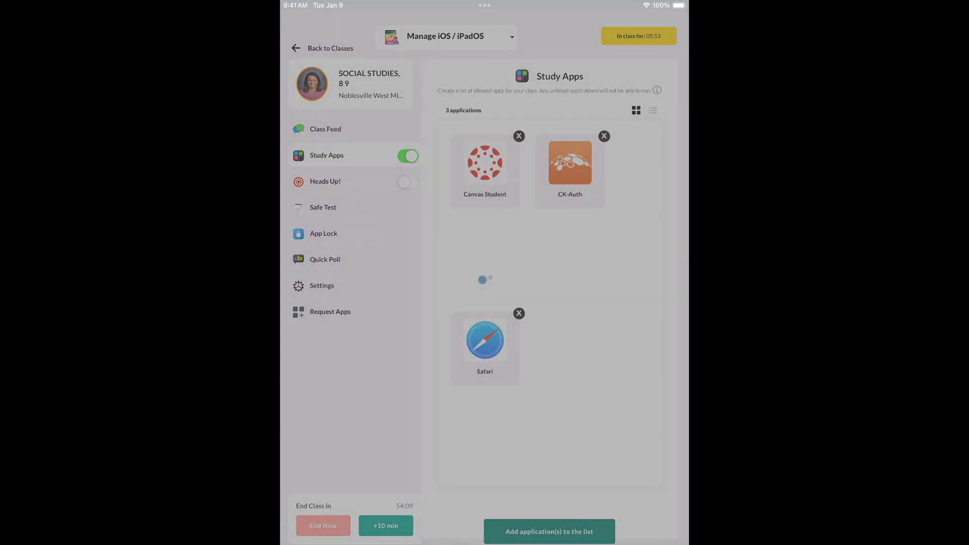
pyautogui.click(547, 531)
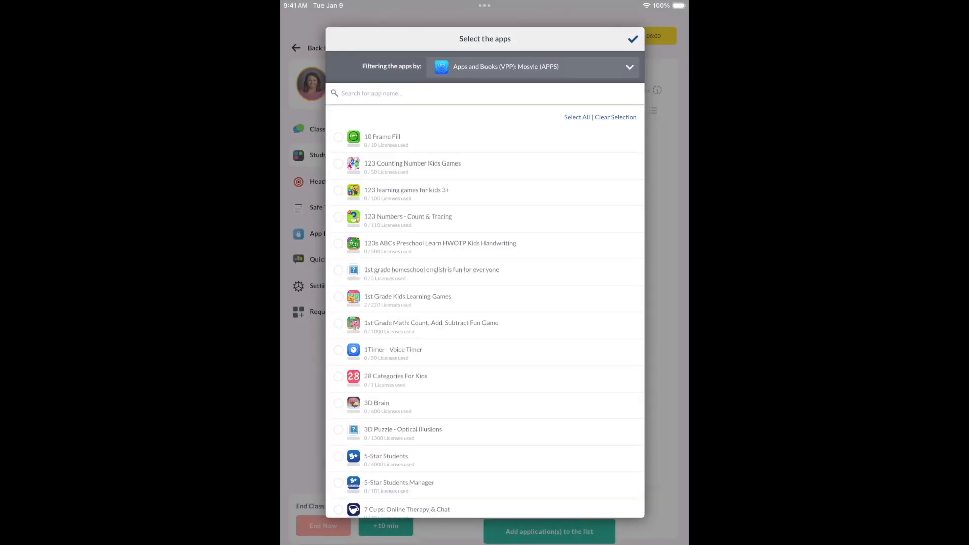
# Step: Search 'Sh' and add Google Sheets to the class's allowed study apps
pyautogui.write('Sheet')
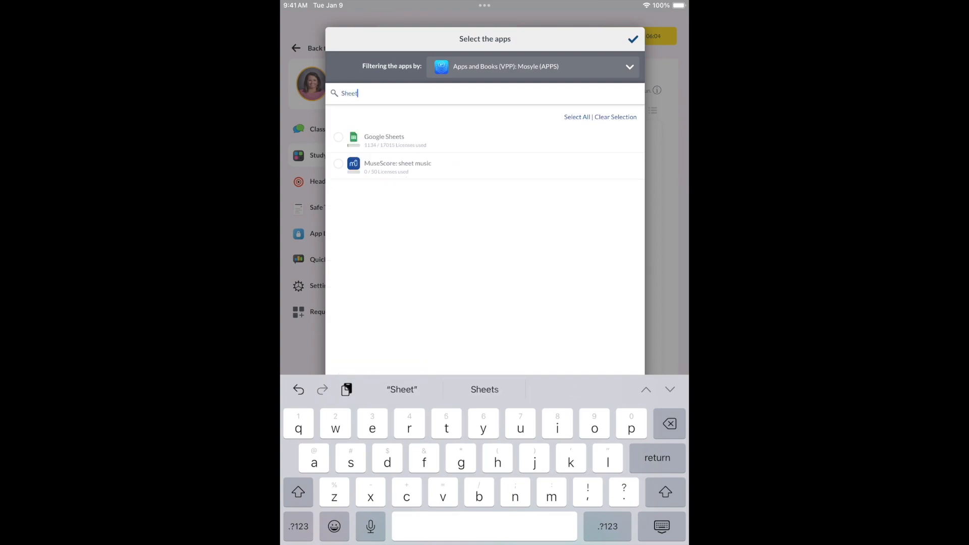
pyautogui.click(338, 136)
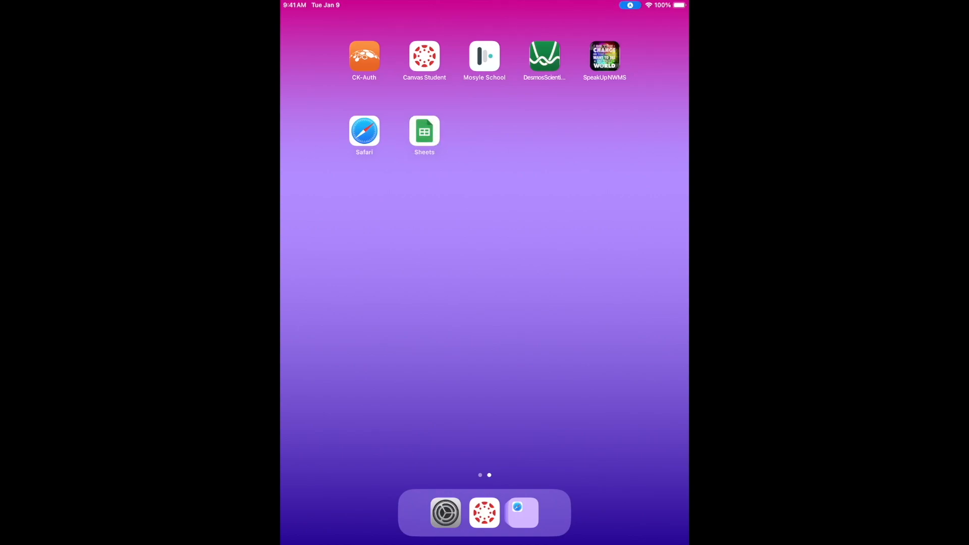
# Step: Launch the newly installed Sheets app from the student iPad Home Screen
pyautogui.click(425, 131)
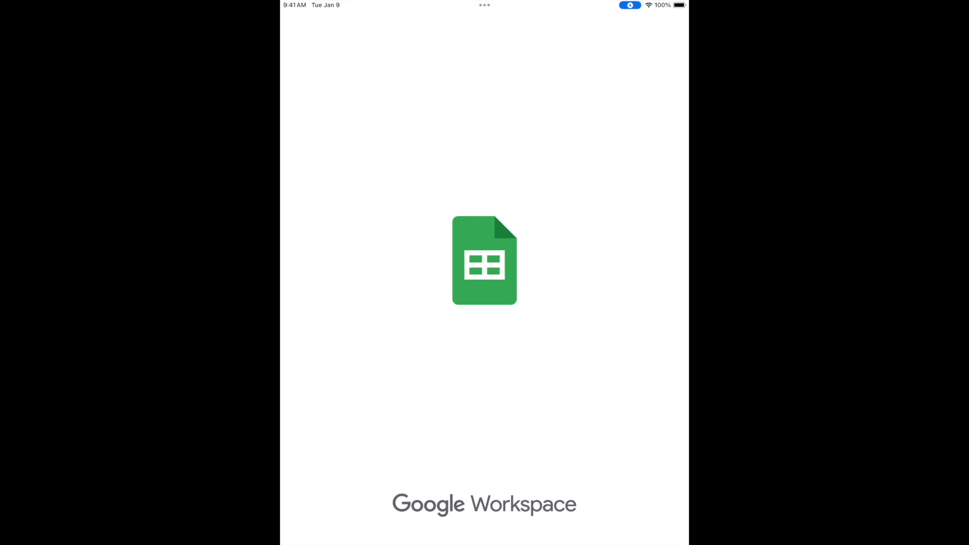